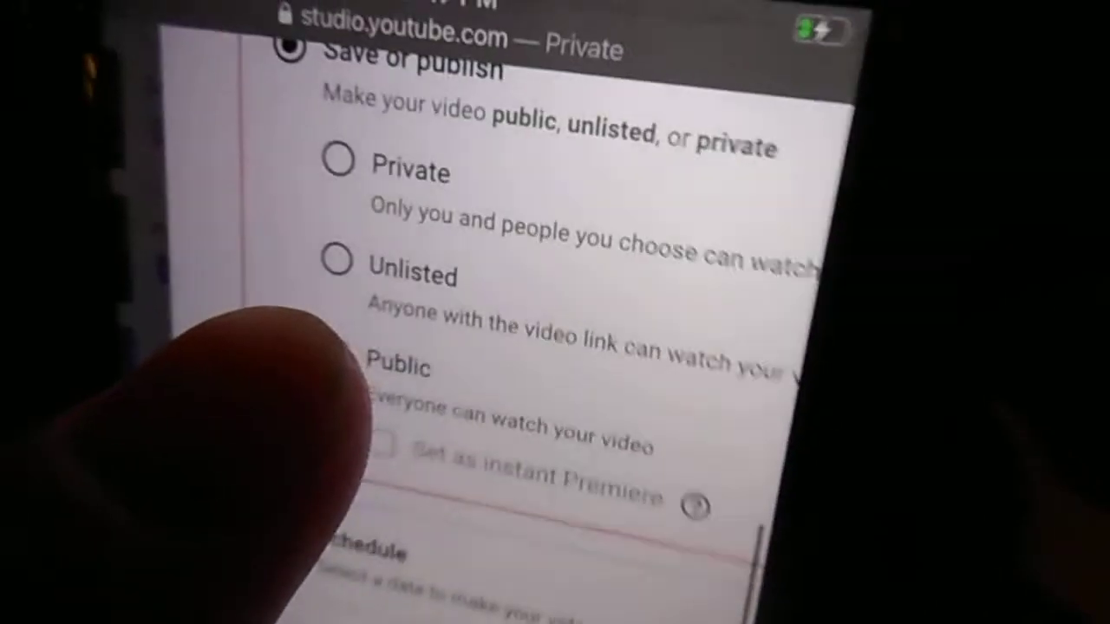
- Set the video's visibility to Public so everyone can watch it
{"action": "left_click", "coordinate": [336, 367]}
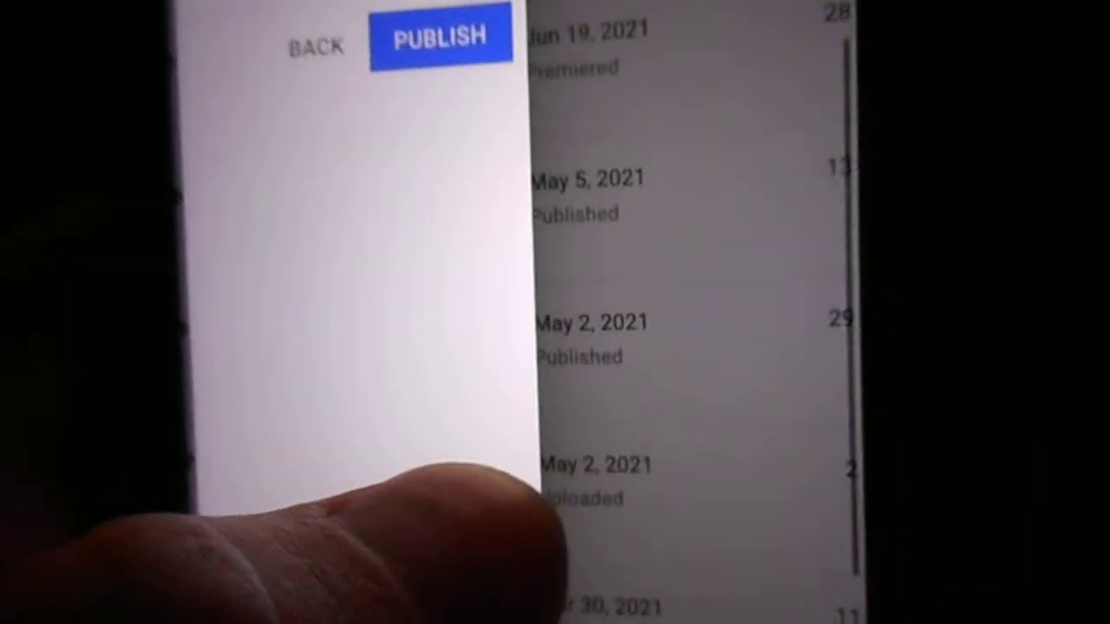
- Publish the video publicly, bringing up the 'Video published' sharing panel
{"action": "left_click", "coordinate": [438, 37]}
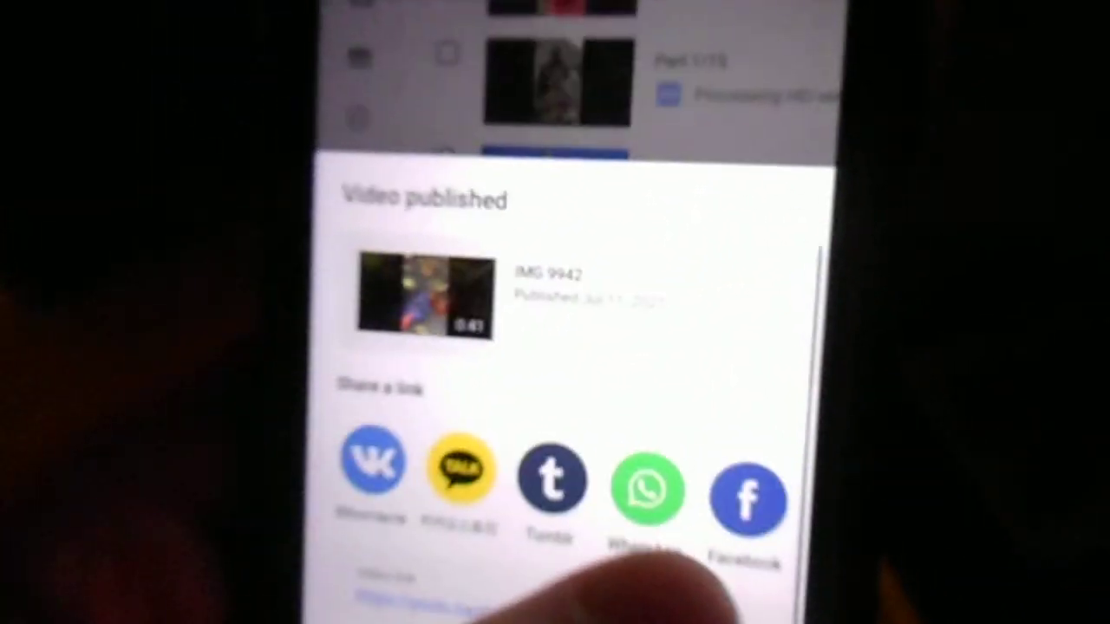